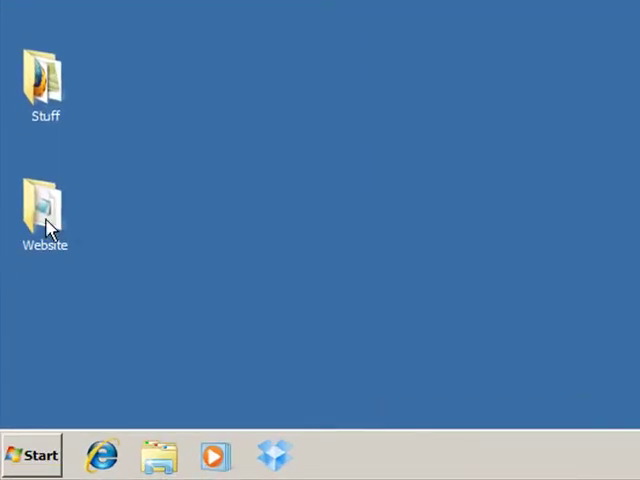
# Open the Website folder from the desktop, listing its single file home.html.
pyautogui.doubleClick(44, 200)
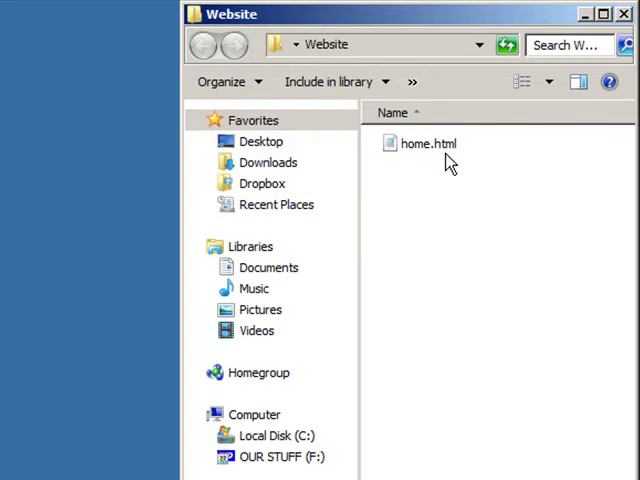
pyautogui.moveTo(440, 160)
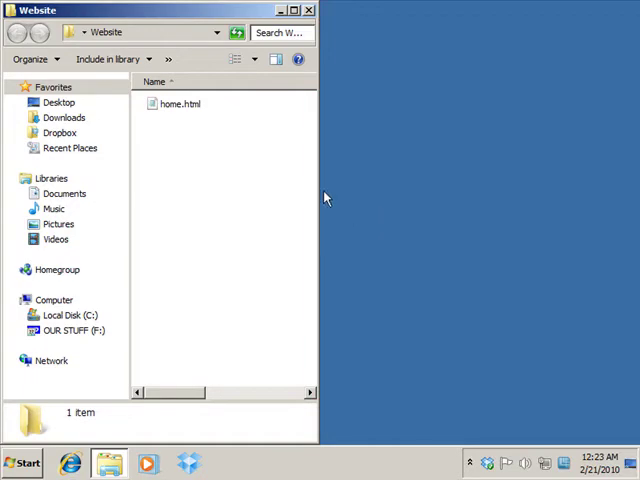
# Open home.html in Internet Explorer to show the empty My Homepage page.
pyautogui.doubleClick(180, 104)
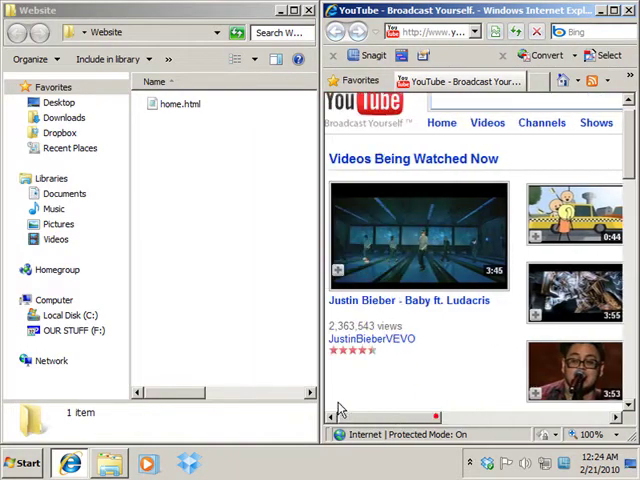
pyautogui.scroll(3)
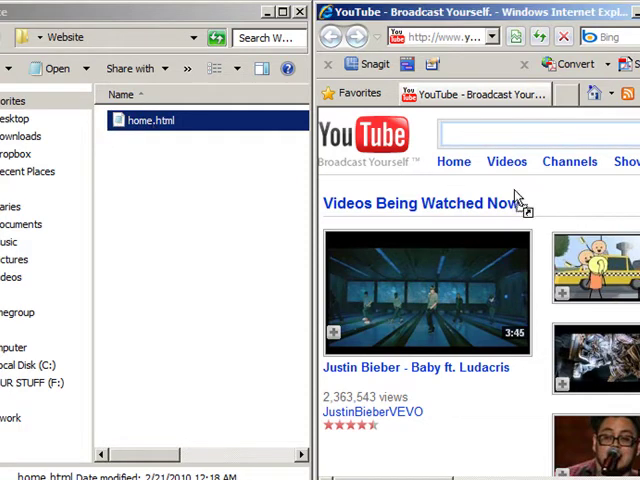
pyautogui.moveTo(576, 200)
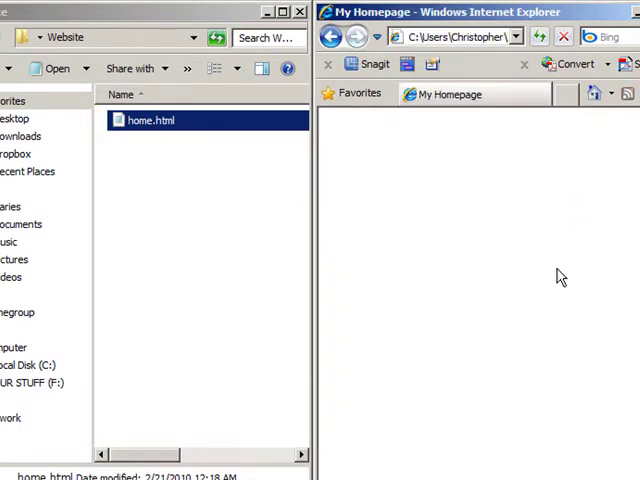
pyautogui.moveTo(584, 252)
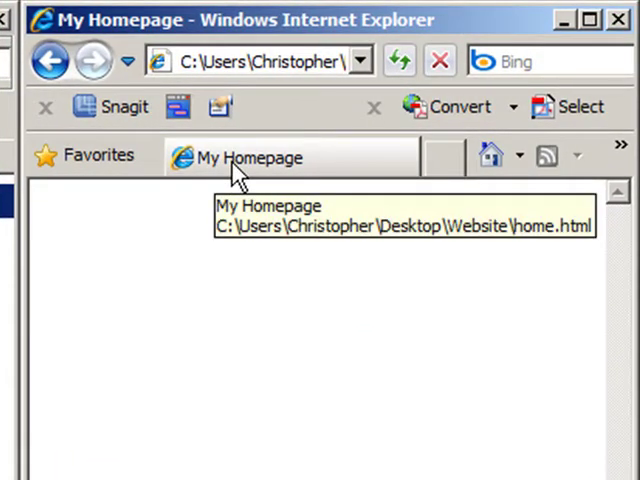
pyautogui.moveTo(216, 190)
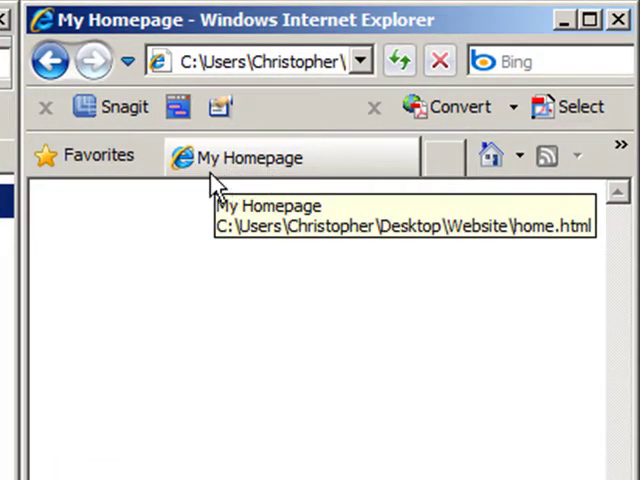
pyautogui.moveTo(280, 118)
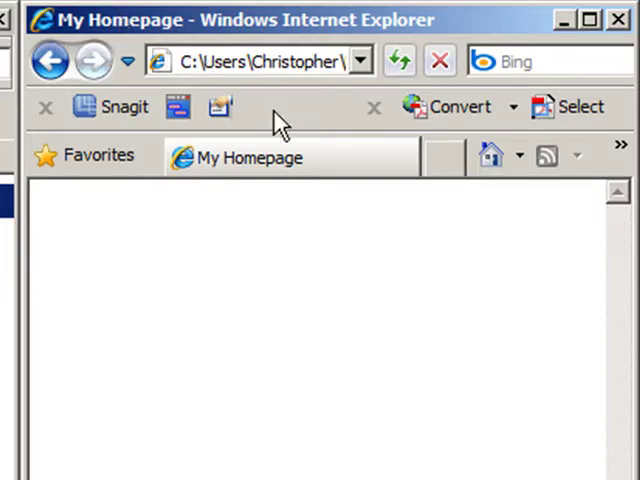
pyautogui.moveTo(124, 258)
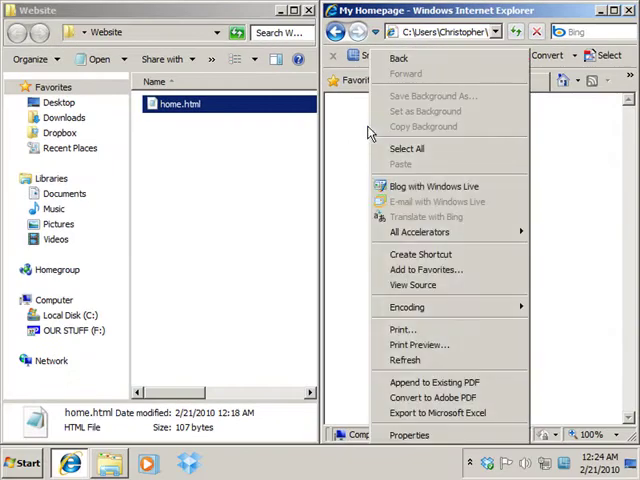
pyautogui.click(412, 284)
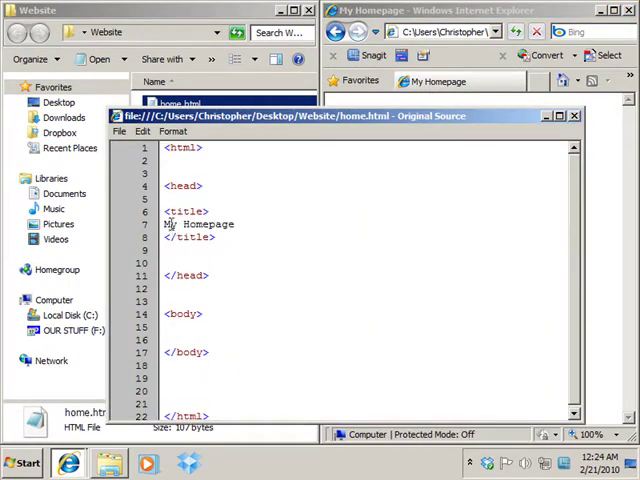
pyautogui.moveTo(574, 280)
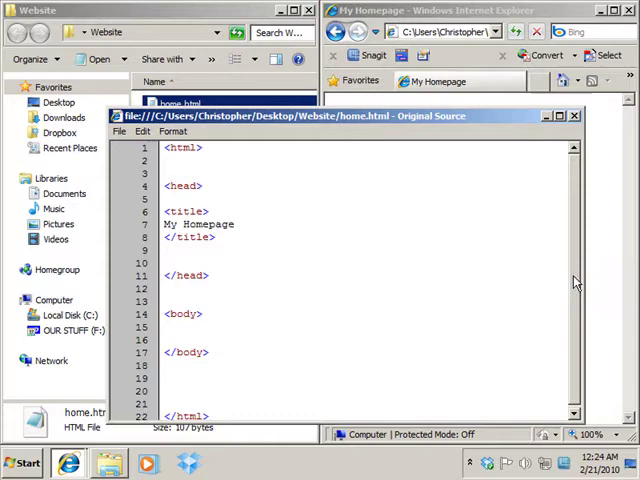
pyautogui.click(574, 116)
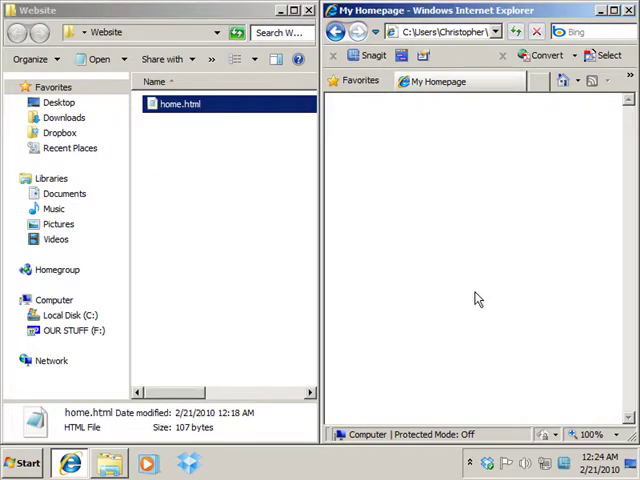
pyautogui.moveTo(516, 170)
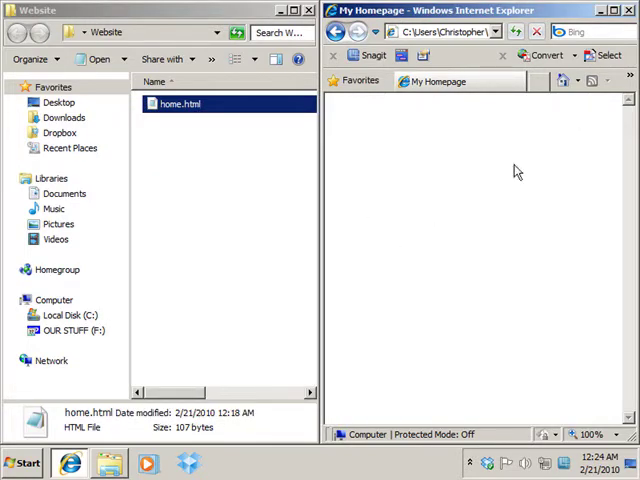
pyautogui.moveTo(530, 200)
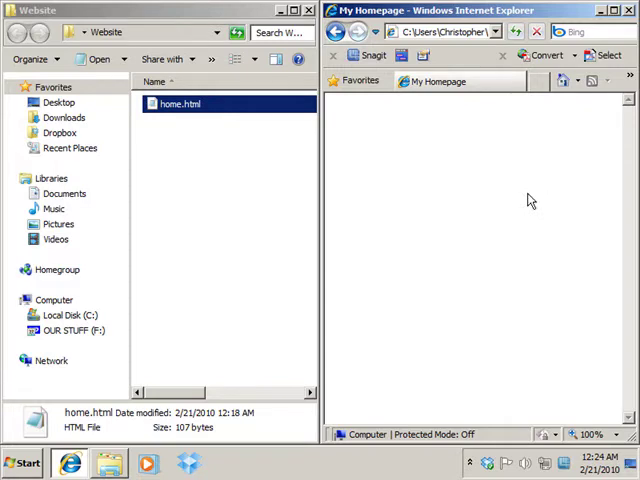
pyautogui.moveTo(218, 376)
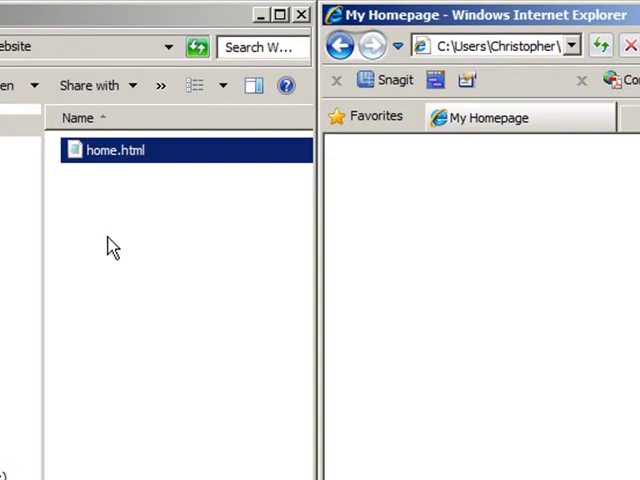
pyautogui.moveTo(104, 160)
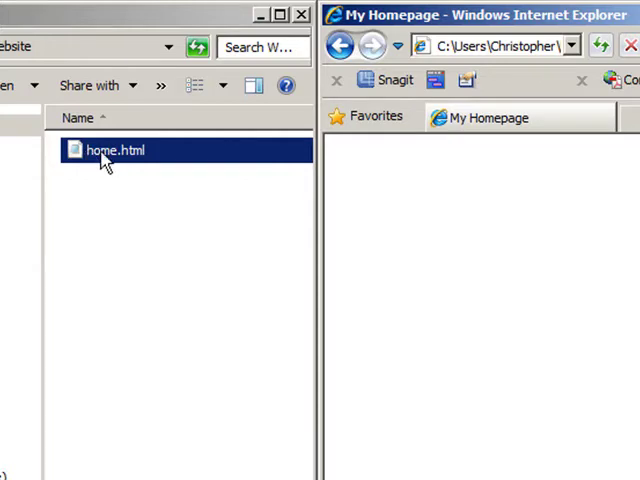
# Open home.html with Notepad to edit its bare HTML skeleton.
pyautogui.rightClick(114, 150)
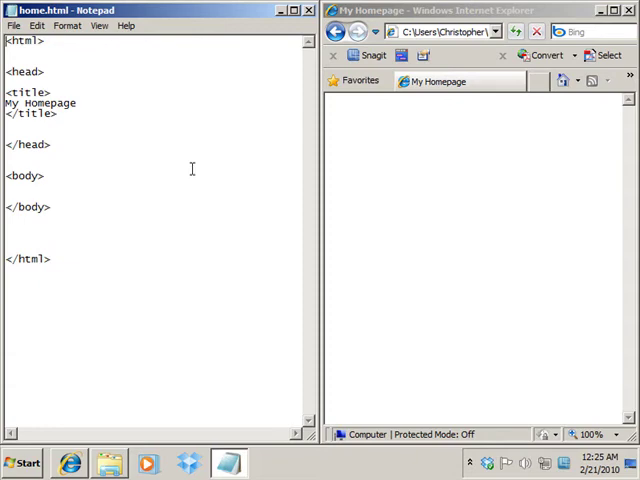
pyautogui.moveTo(84, 190)
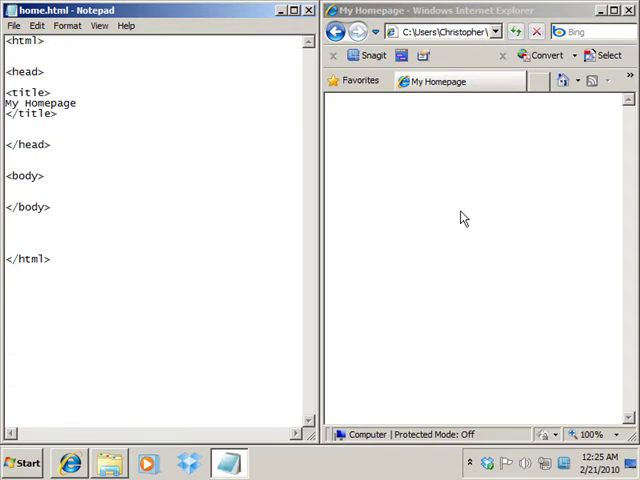
pyautogui.moveTo(360, 136)
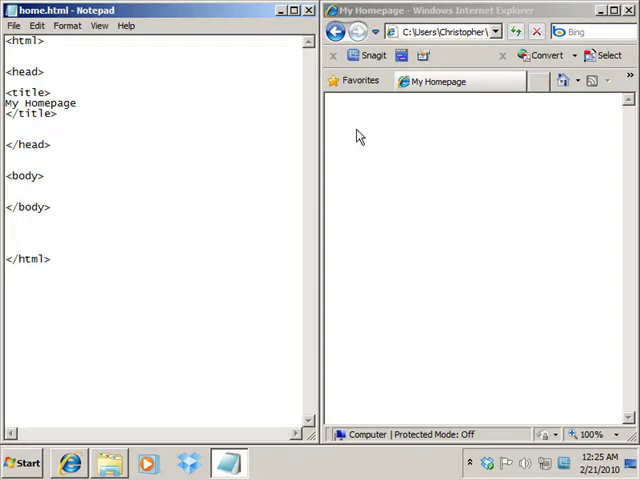
pyautogui.moveTo(396, 420)
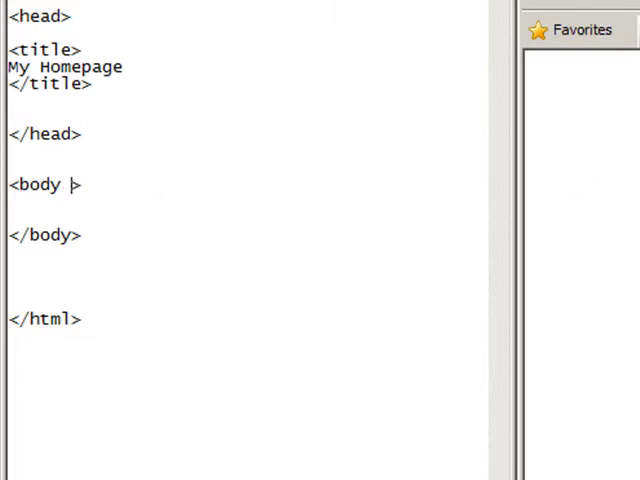
# Add style="background-color:black" to the body tag of home.html.
pyautogui.write('s')
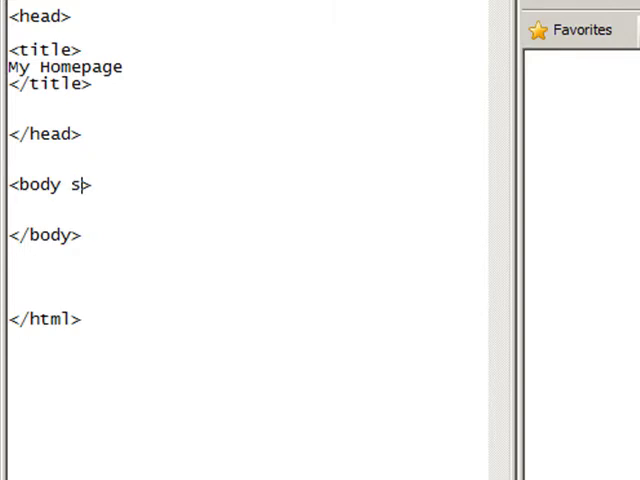
pyautogui.write('tyle')
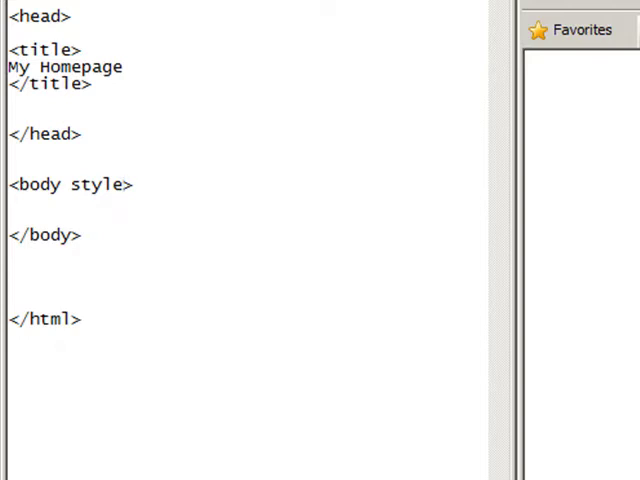
pyautogui.write('=')
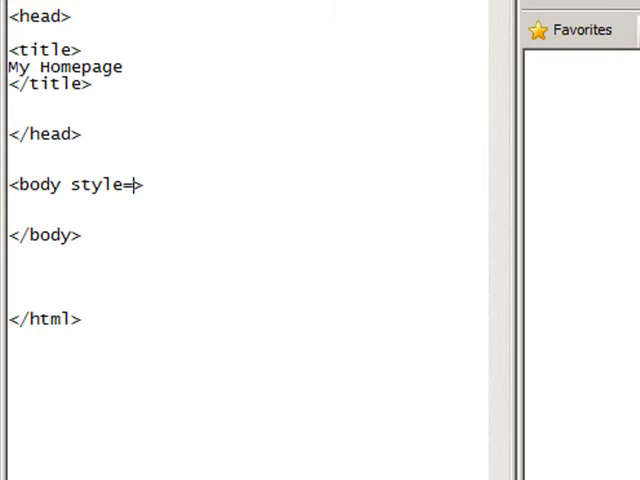
pyautogui.write('"')
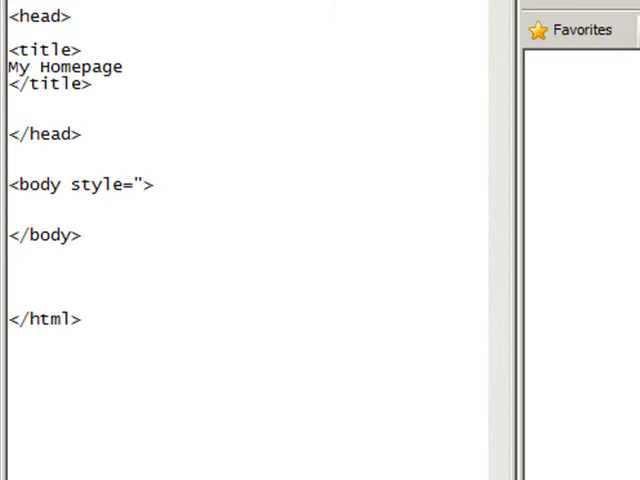
pyautogui.write('background')
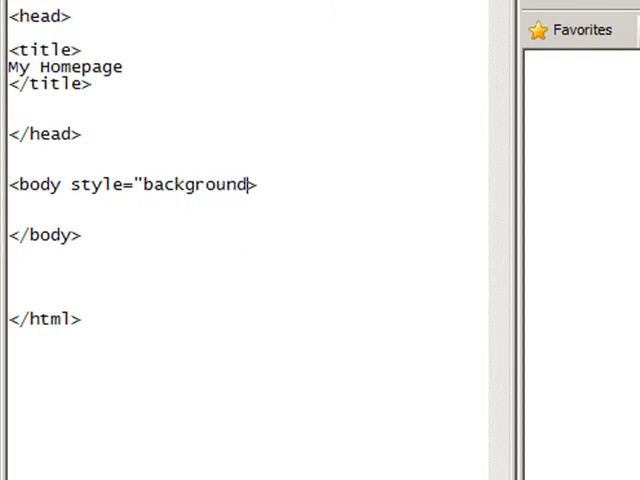
pyautogui.write('-col')
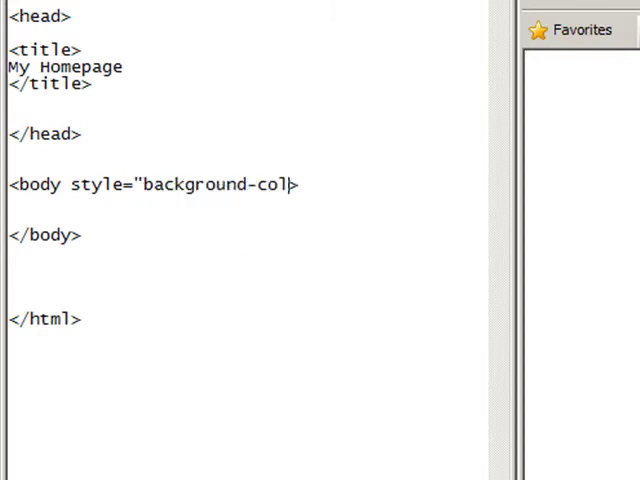
pyautogui.write('or>')
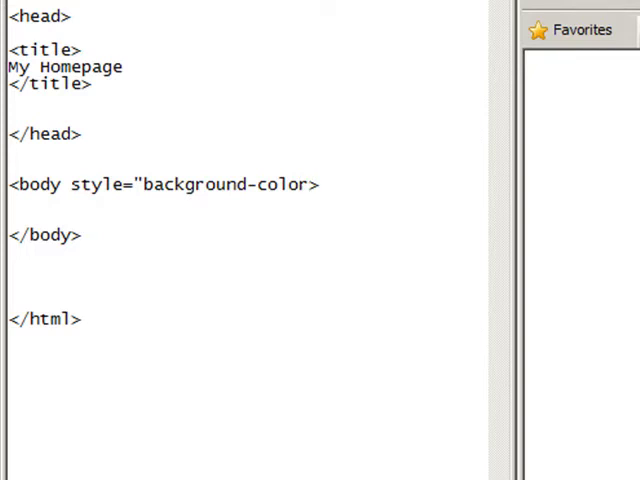
pyautogui.write(':')
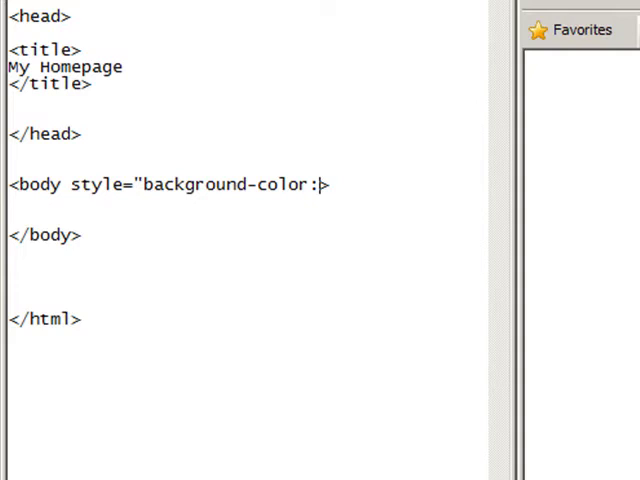
pyautogui.write('black')
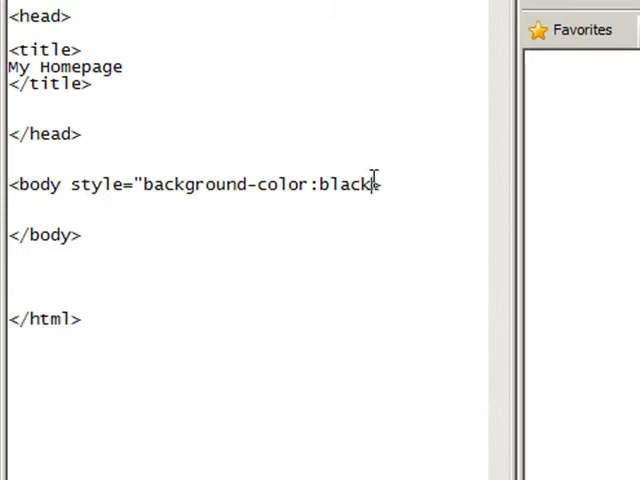
pyautogui.write('">')
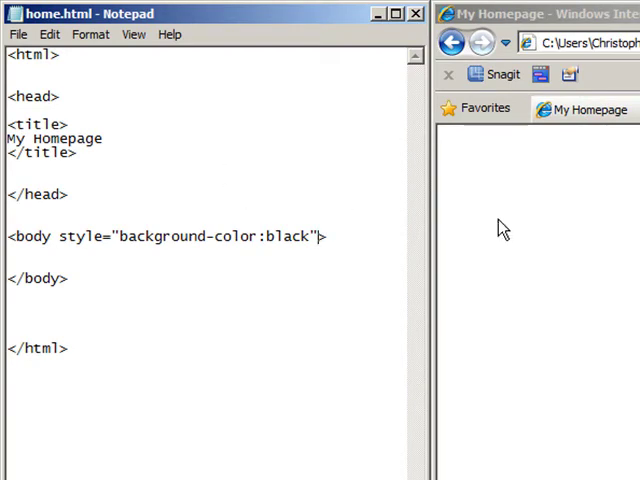
# Reload the page to show the black background, then clear the colour value and save.
pyautogui.click(16, 34)
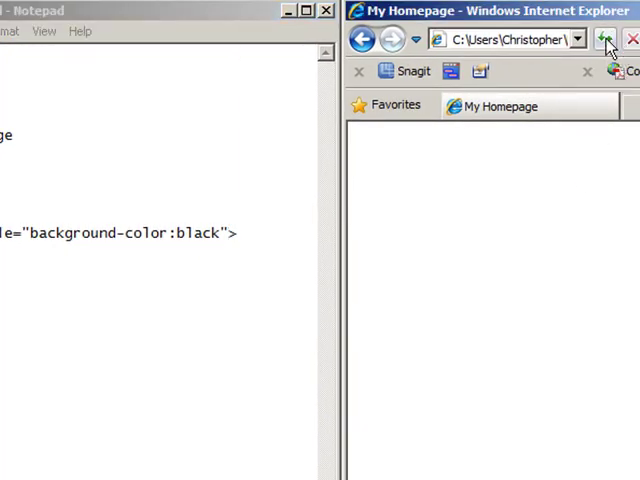
pyautogui.click(604, 40)
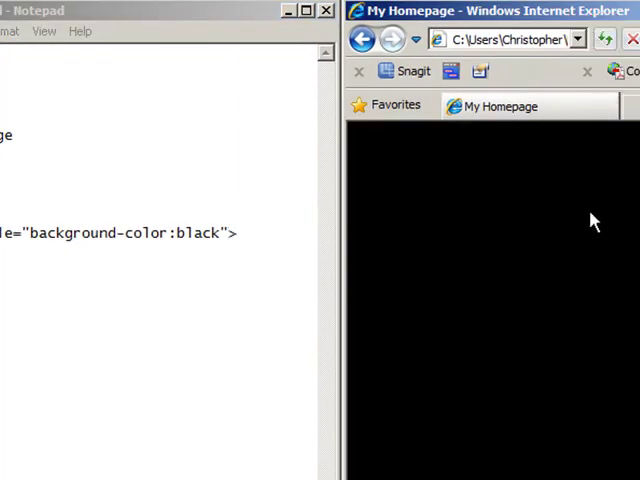
pyautogui.moveTo(622, 348)
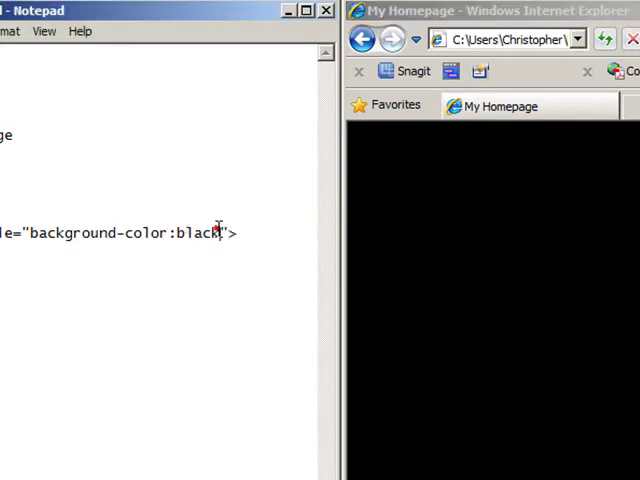
pyautogui.press('BackSpace')
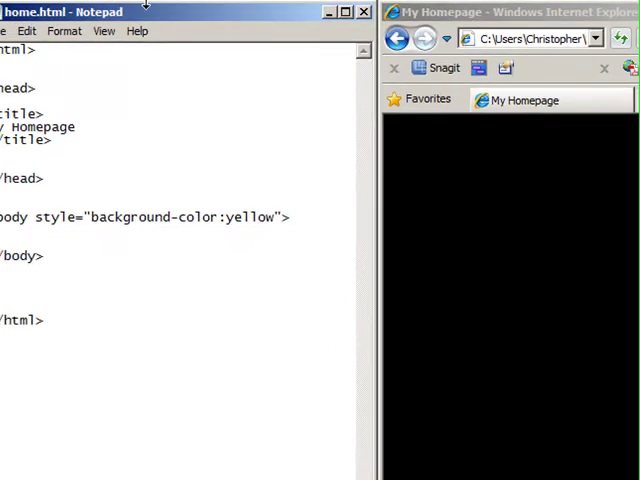
pyautogui.click(16, 32)
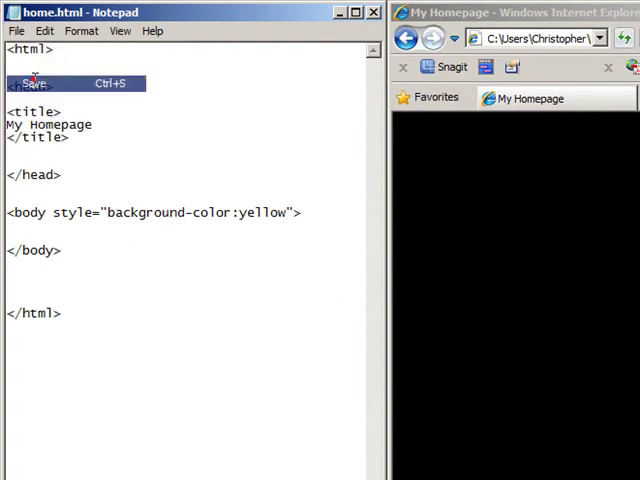
pyautogui.click(628, 38)
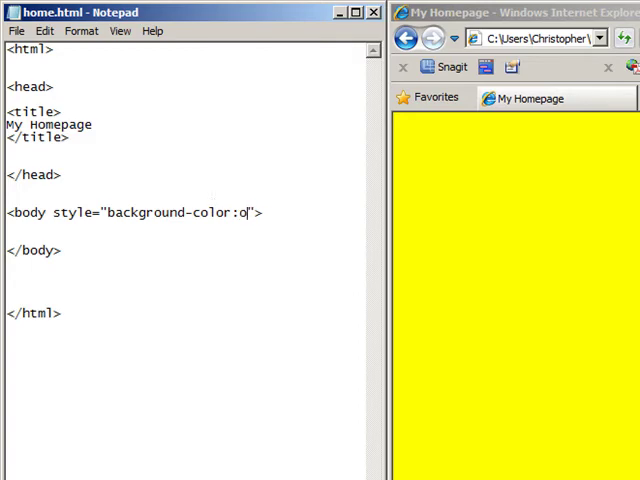
# Set the body background-color to olive and save so the page reloads olive green.
pyautogui.write('live')
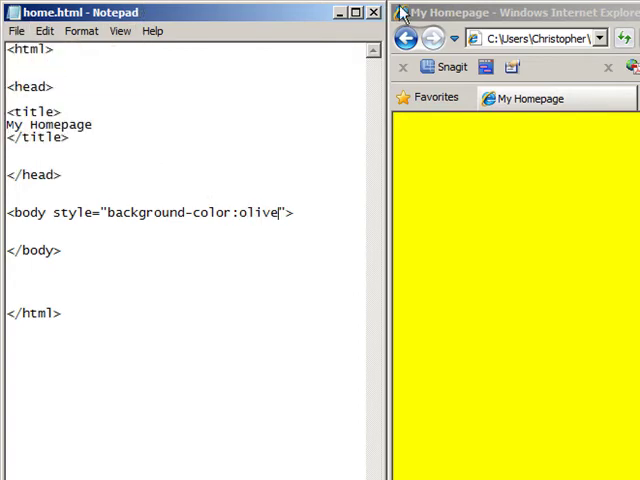
pyautogui.click(432, 38)
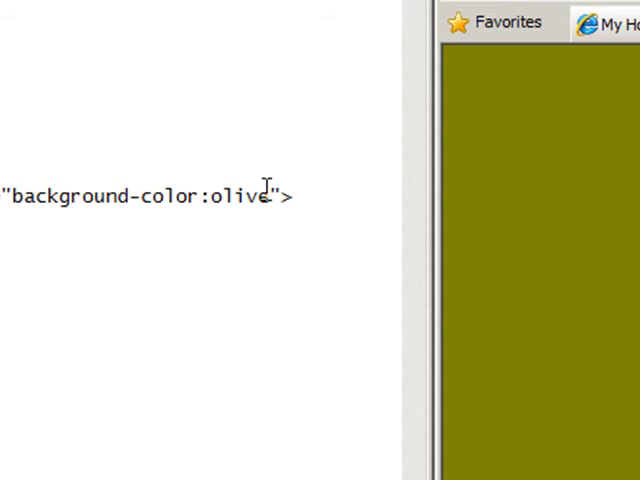
pyautogui.moveTo(252, 192)
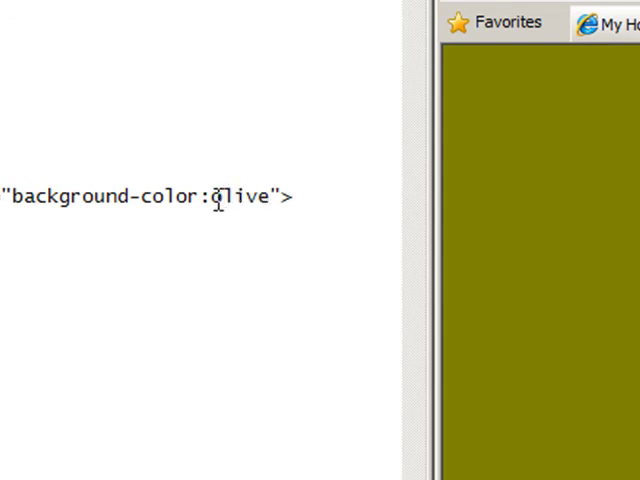
pyautogui.moveTo(276, 196)
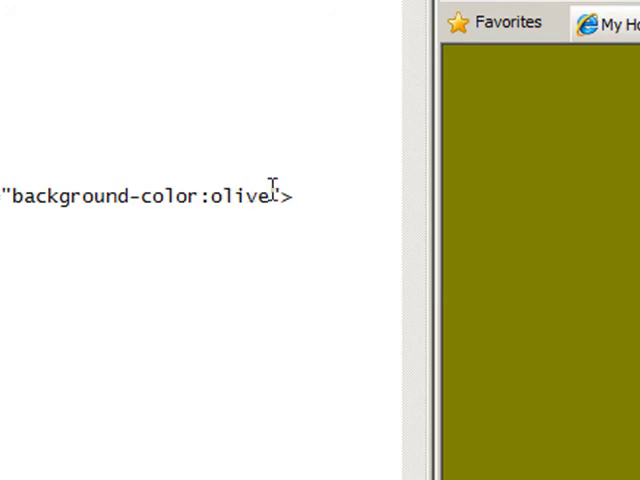
pyautogui.moveTo(592, 156)
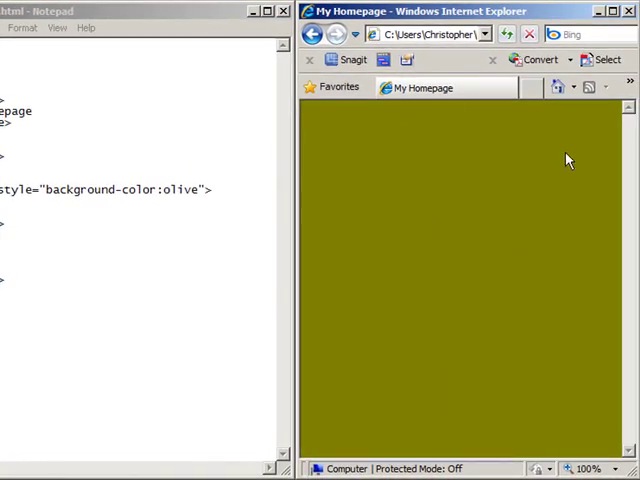
pyautogui.moveTo(408, 116)
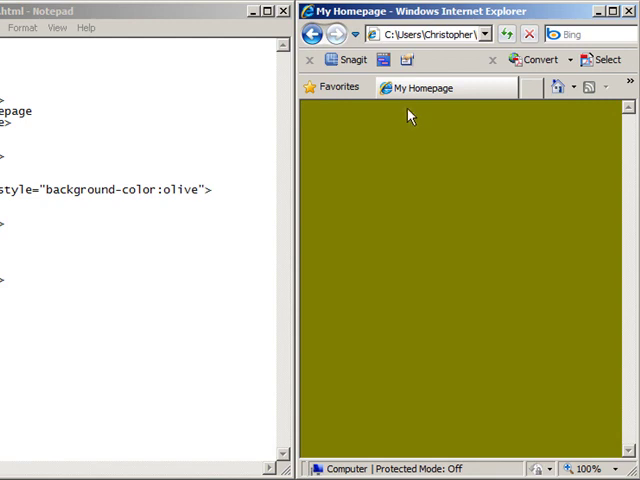
pyautogui.moveTo(472, 114)
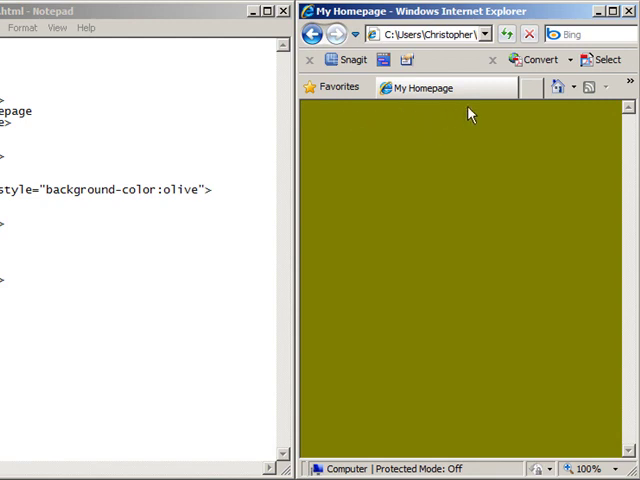
pyautogui.moveTo(472, 164)
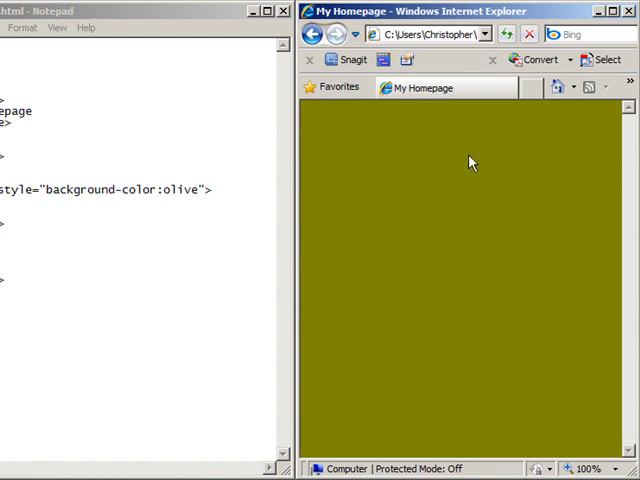